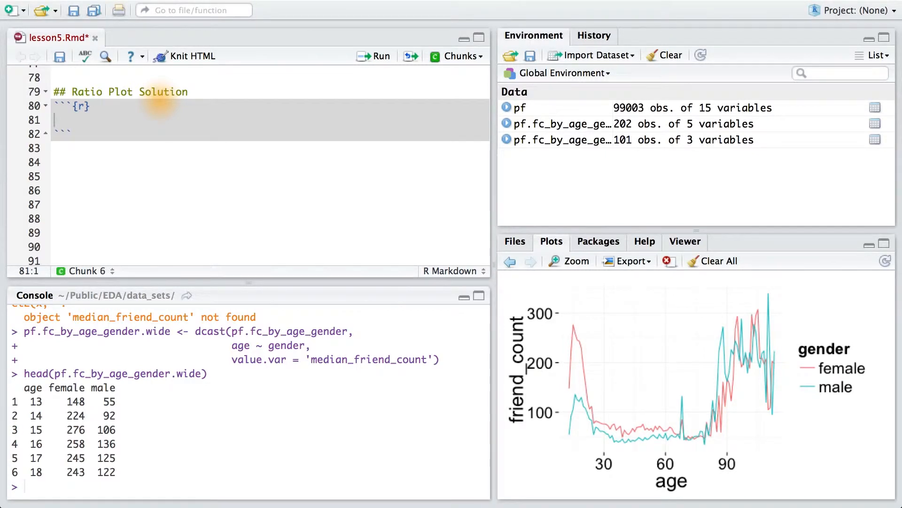
- Write ggplot(aes(x = age, y = female / male), data = pf.fc_by_age_gender.wide) in the chunk
{"action": "type", "text": "ggplot(aes(x = age))"}
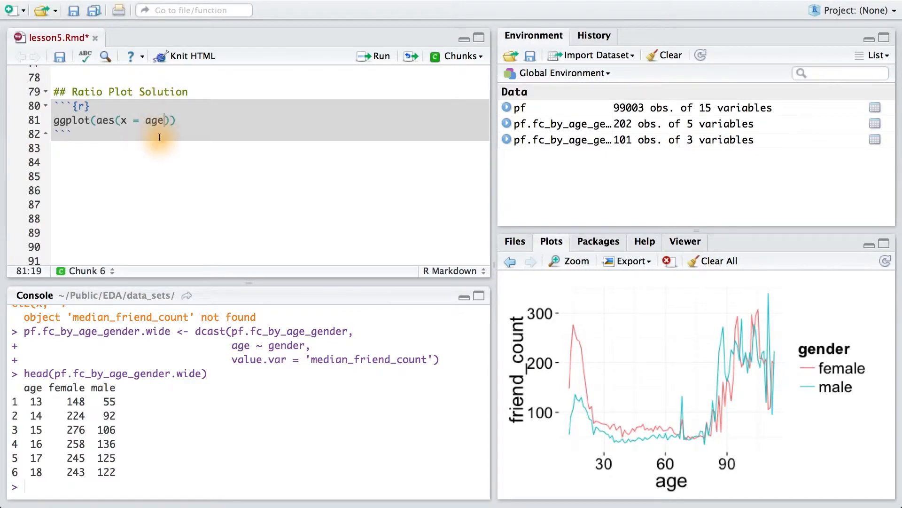
{"action": "type", "text": ", y = female / male"}
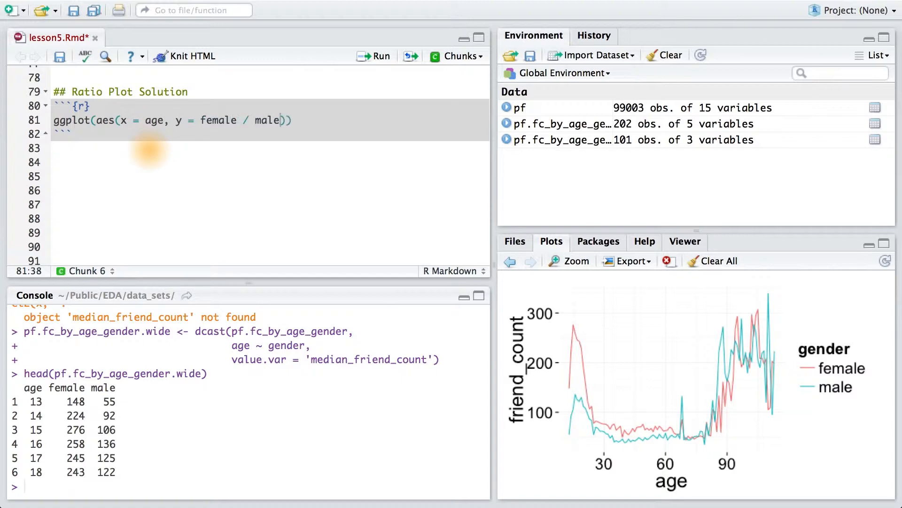
{"action": "type", "text": ","}
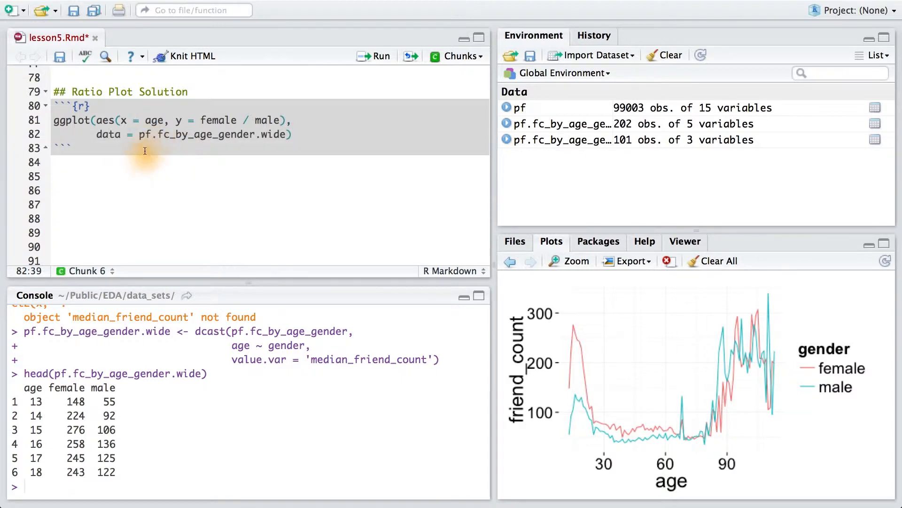
{"action": "mouse_move", "coordinate": [183, 373]}
{"action": "type", "text": "geom_l"}
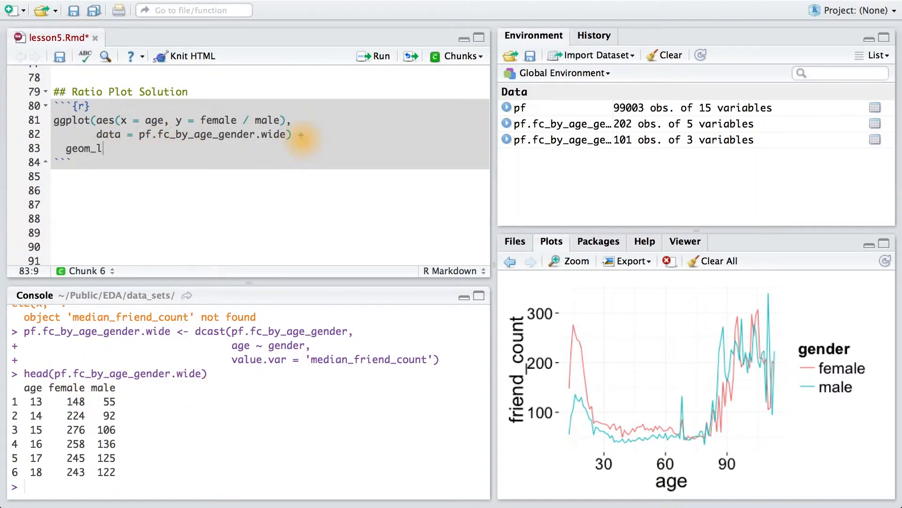
- Add geom_line() and geom_hline(yintercept = 1, alpha = 0.3, linetype = 2) layers
{"action": "type", "text": "ine() +"}
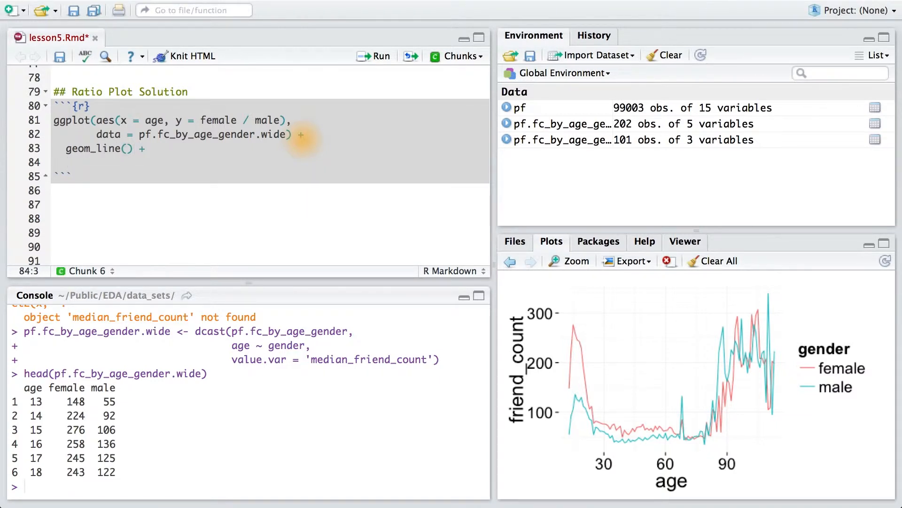
{"action": "type", "text": "geom_hline()"}
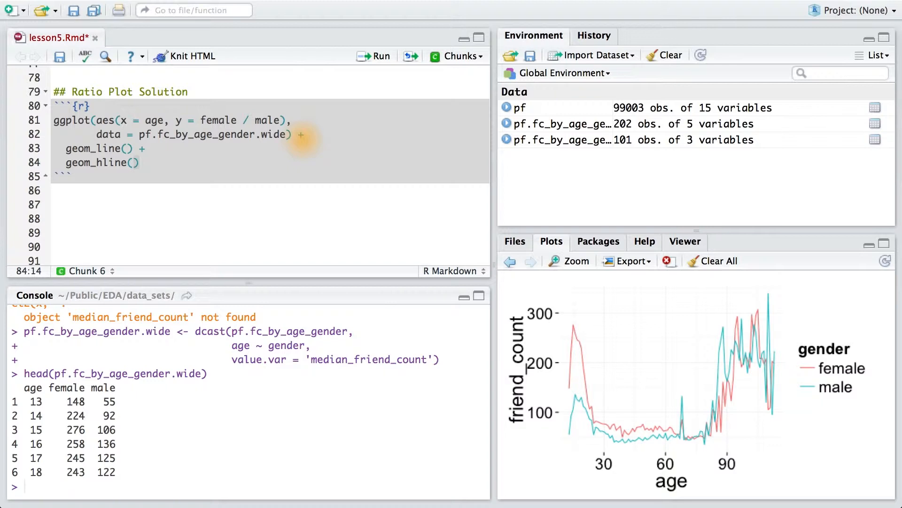
{"action": "type", "text": "yintercept = 1, alpha"}
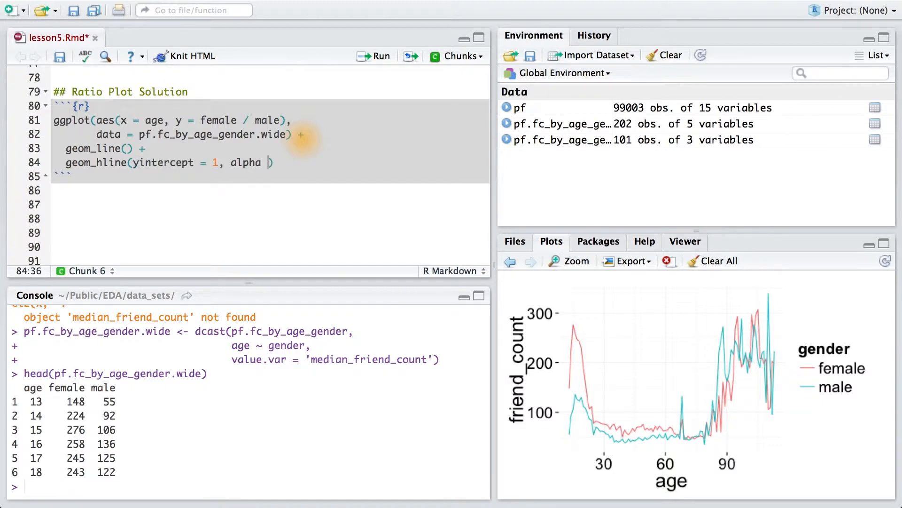
{"action": "type", "text": "0.3,"}
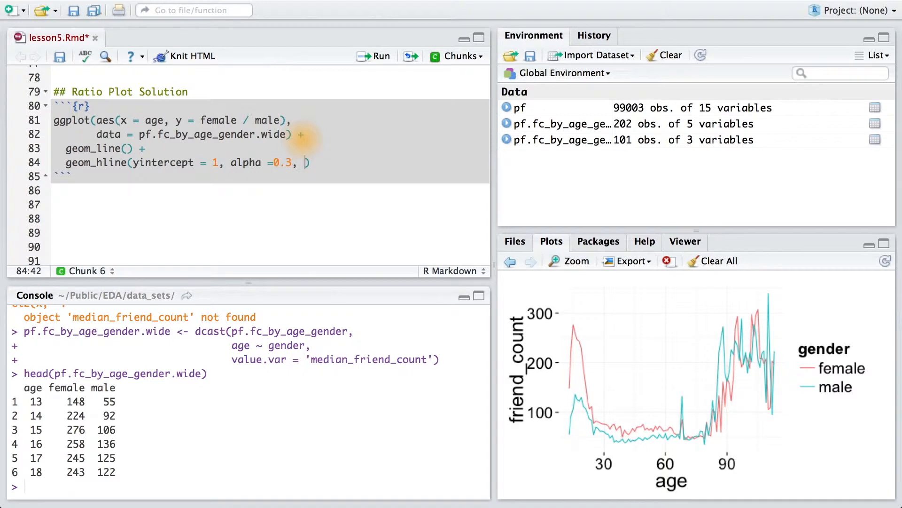
{"action": "type", "text": "linetype = 2"}
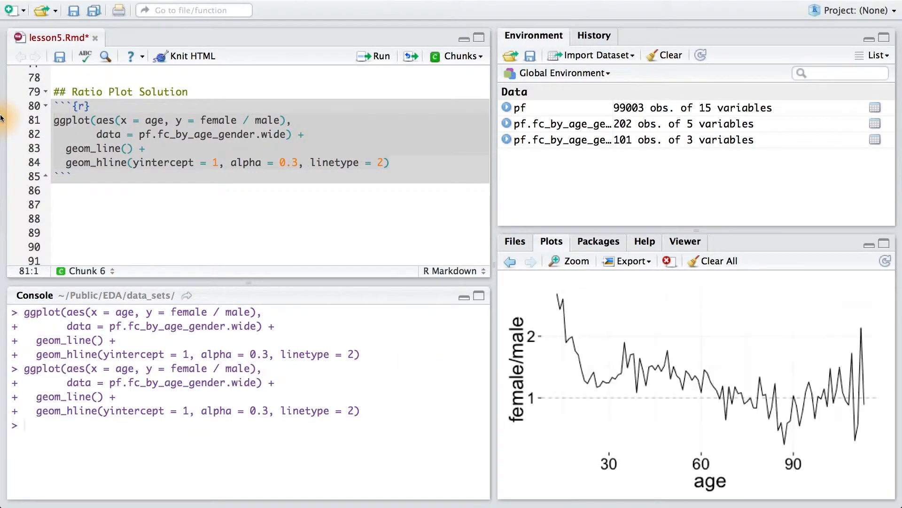
- Run the chunk to render the female/male ratio plot with its dashed line at 1
{"action": "left_click", "coordinate": [575, 261]}
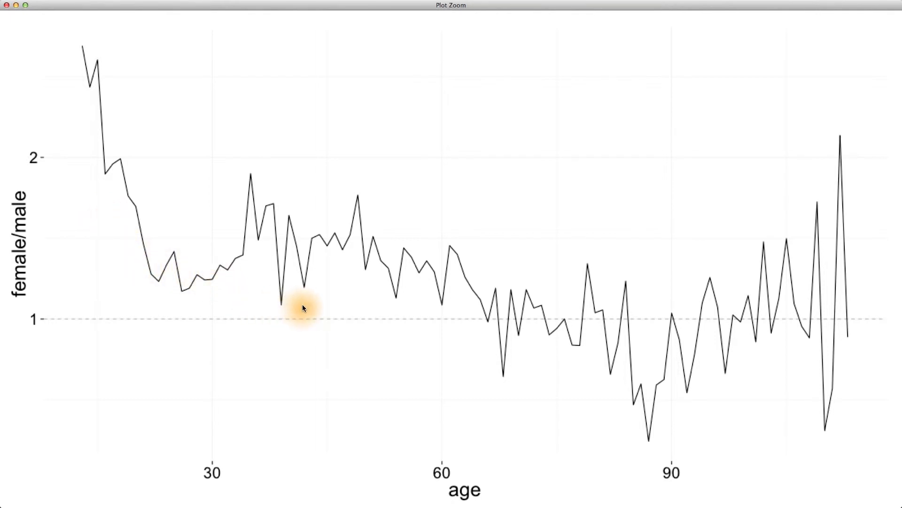
{"action": "mouse_move", "coordinate": [301, 307]}
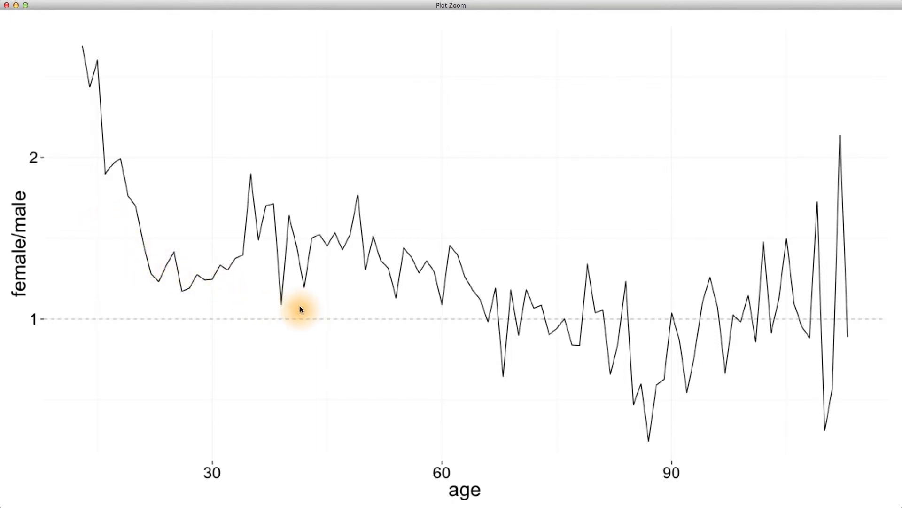
{"action": "mouse_move", "coordinate": [315, 259]}
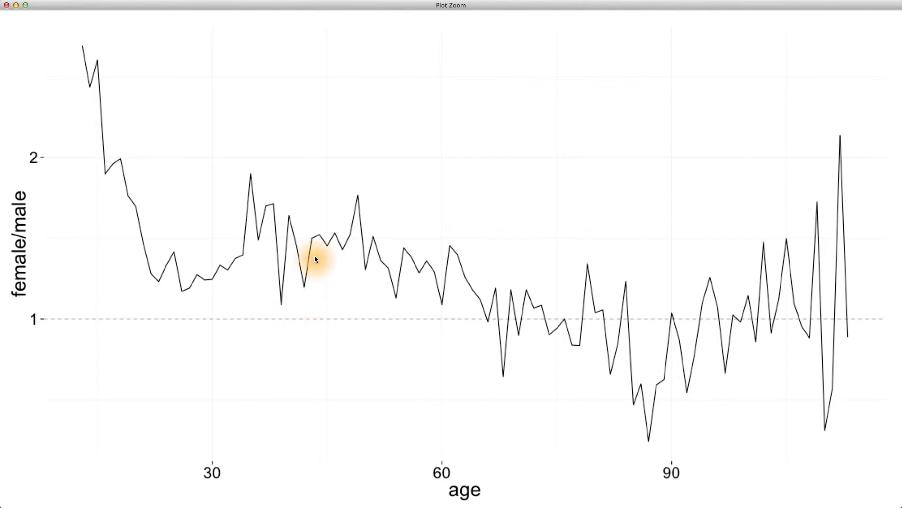
{"action": "mouse_move", "coordinate": [337, 291]}
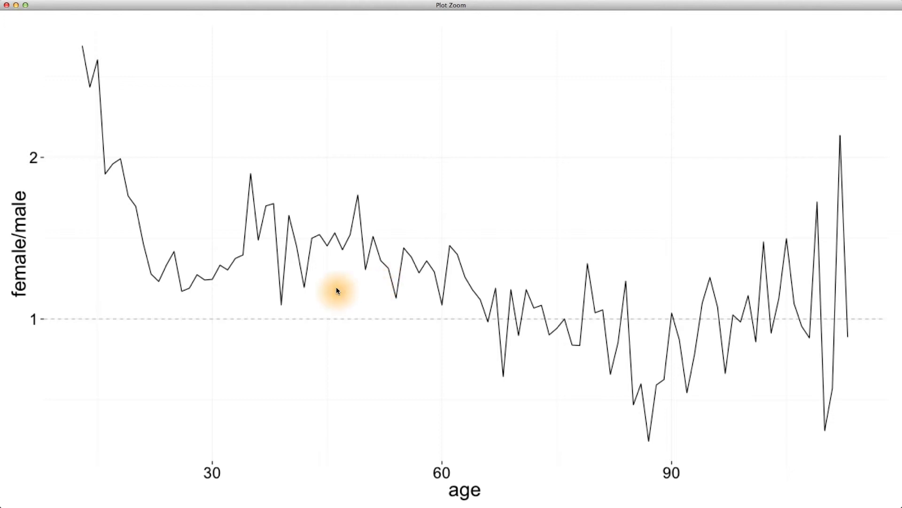
{"action": "mouse_move", "coordinate": [141, 223]}
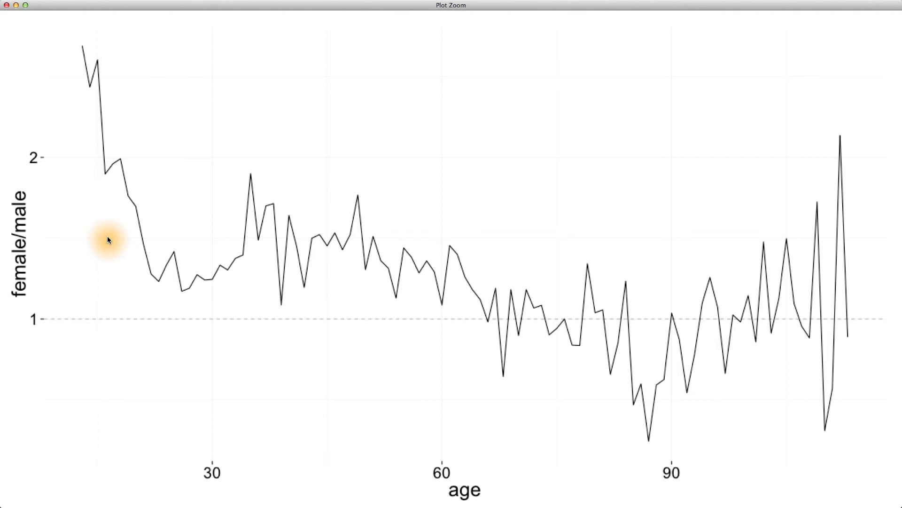
{"action": "mouse_move", "coordinate": [315, 274]}
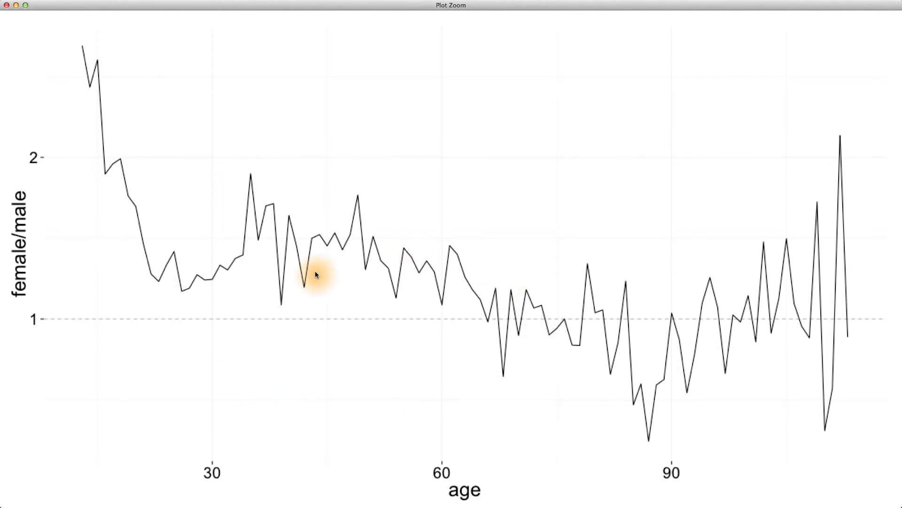
{"action": "mouse_move", "coordinate": [276, 255]}
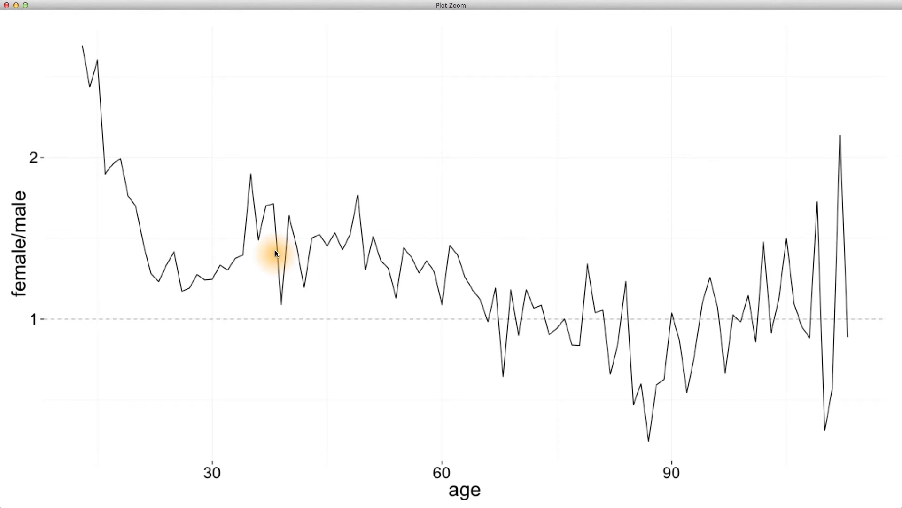
{"action": "mouse_move", "coordinate": [236, 356]}
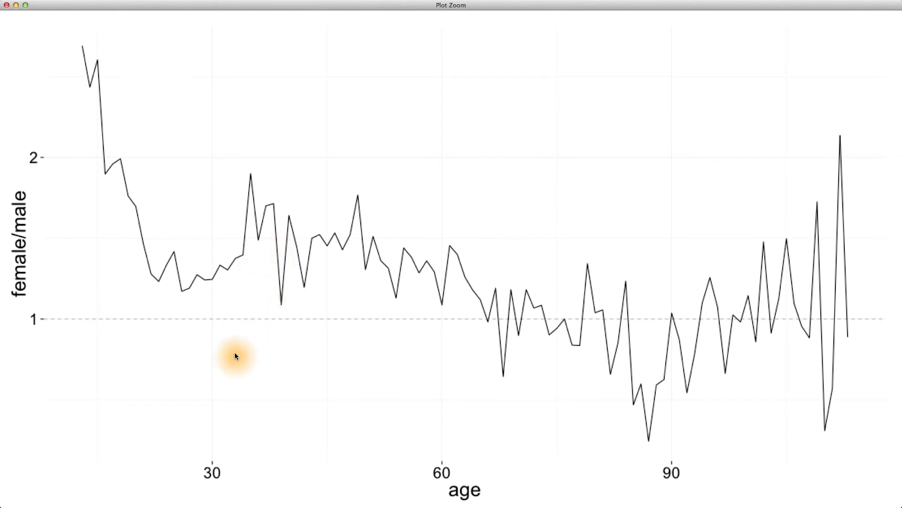